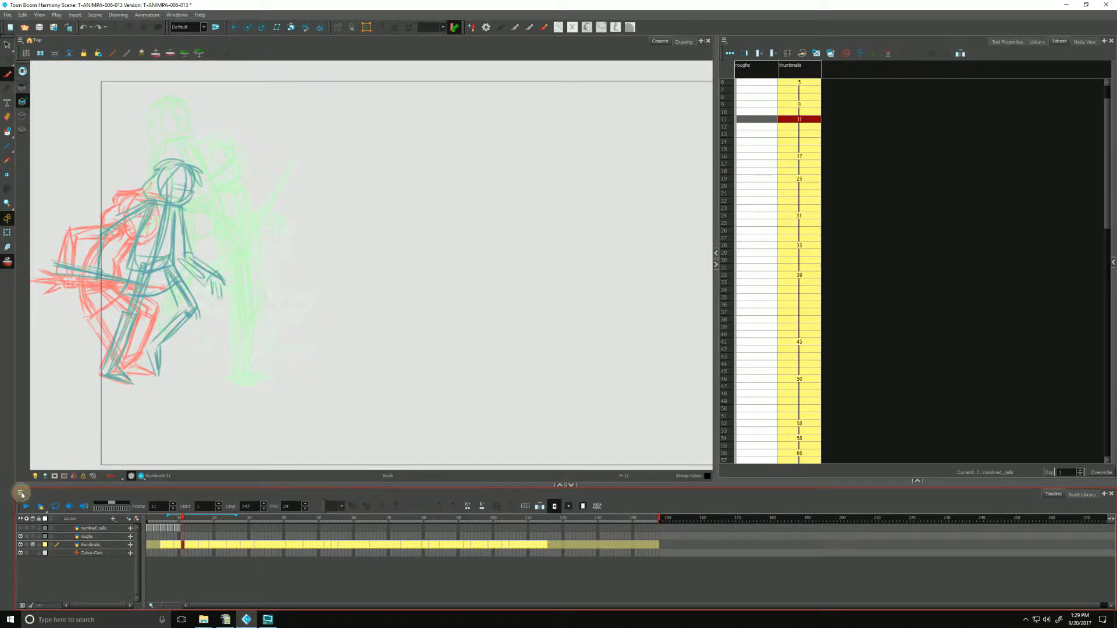
Switch the Timeline's onion skin mode to Onion Skinning by Drawing.
left_click(21, 491)
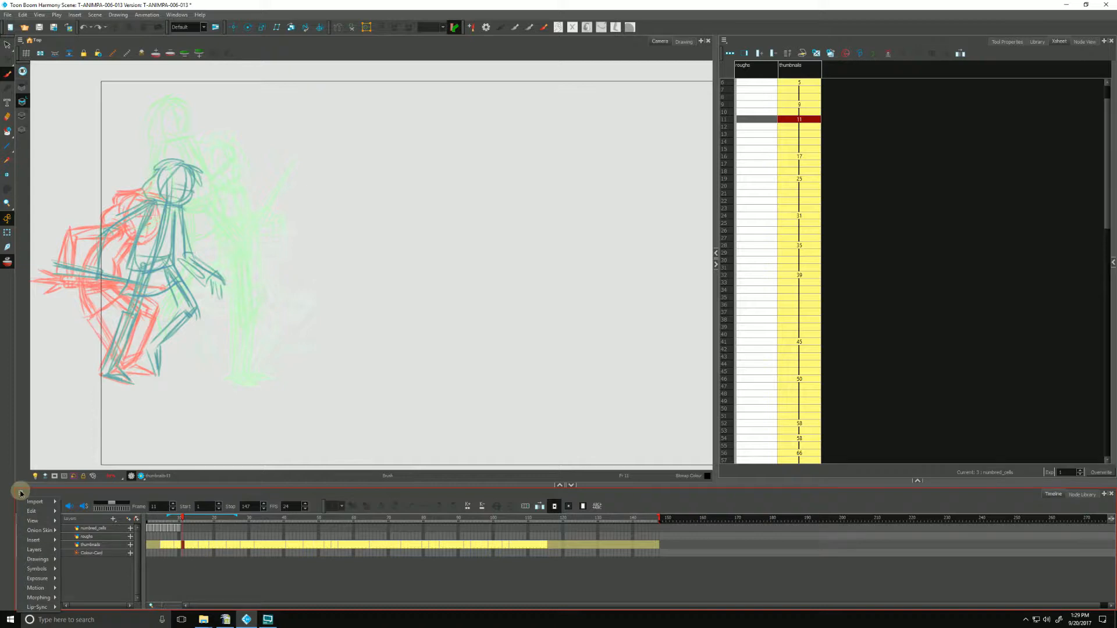
left_click(41, 531)
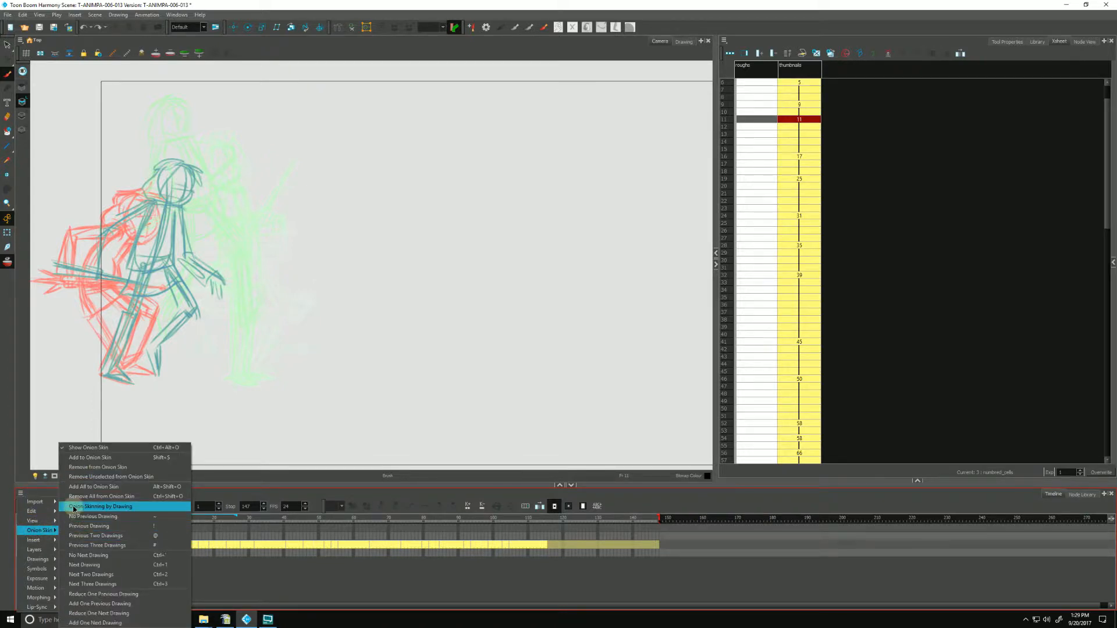
left_click(100, 506)
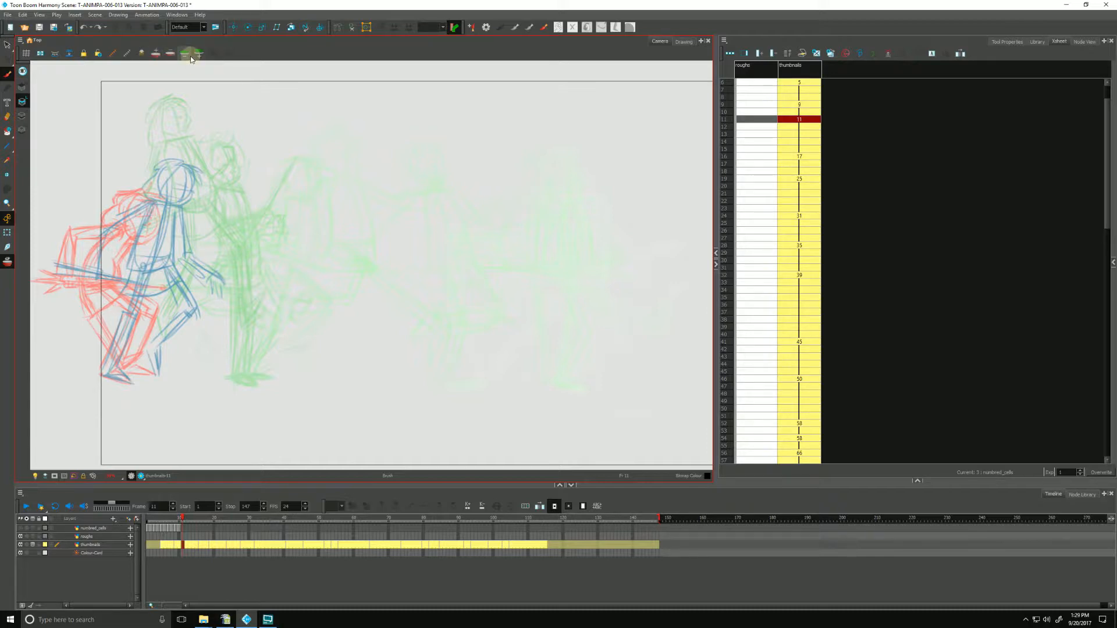
Toggle Show Onion Skin in the Camera view so the green ghosts are hidden.
left_click(184, 55)
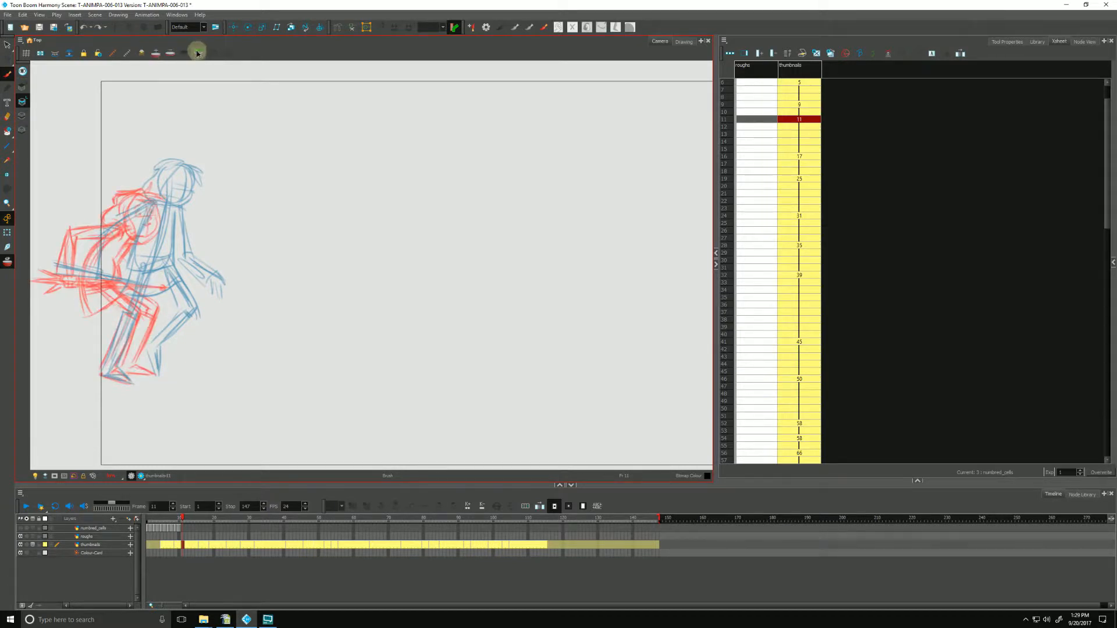
left_click(184, 52)
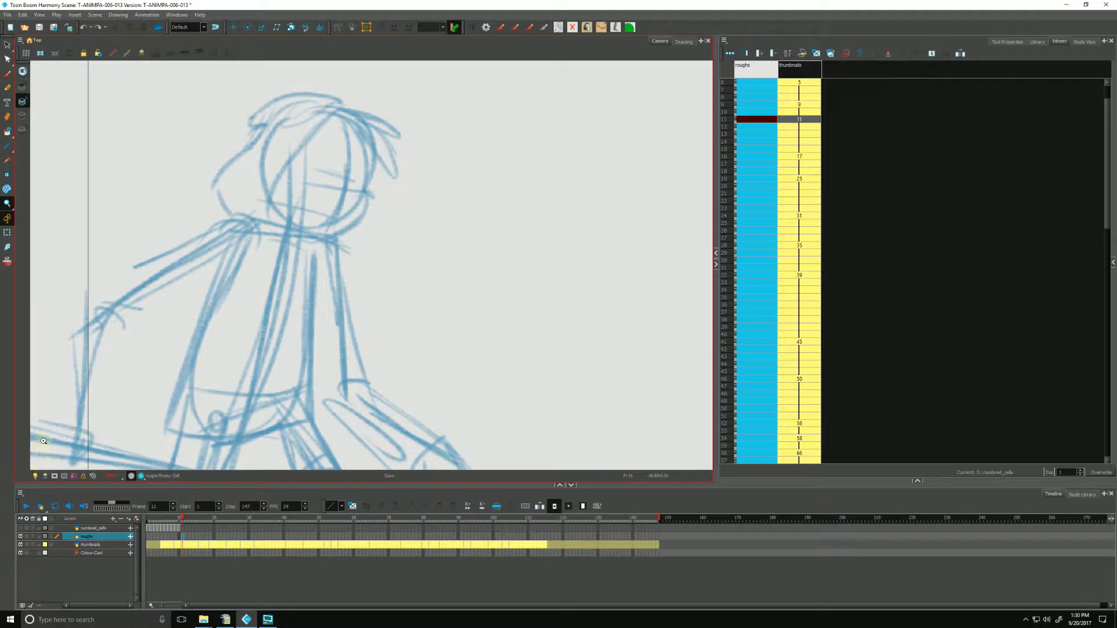
mouse_move(99, 425)
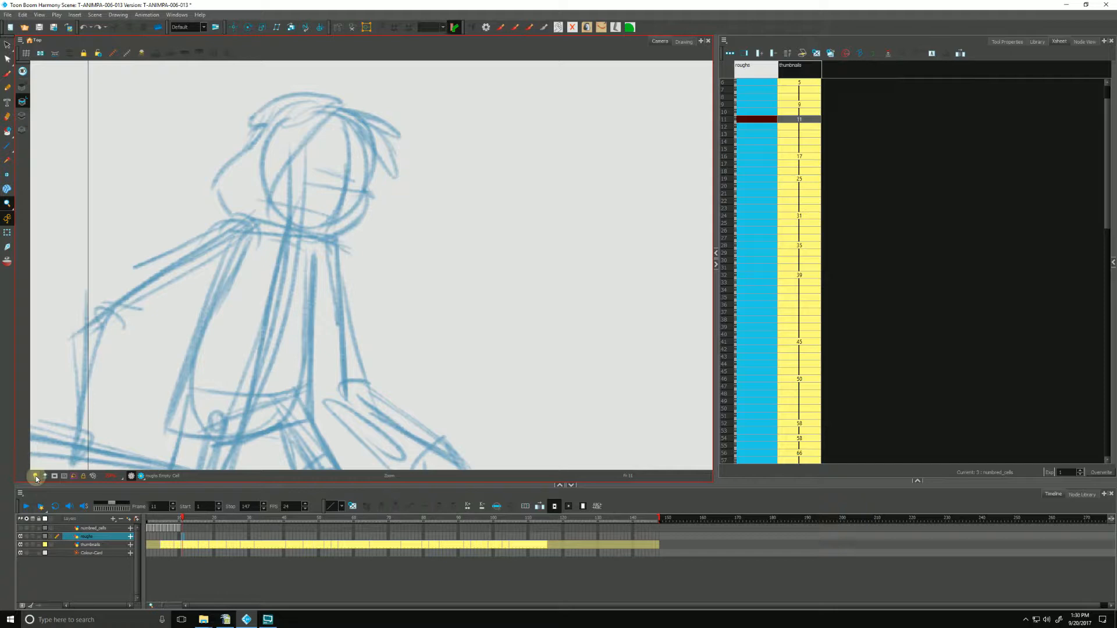
Enable the Light Table so the thumbnail sketch fades beneath the roughs layer.
left_click(37, 476)
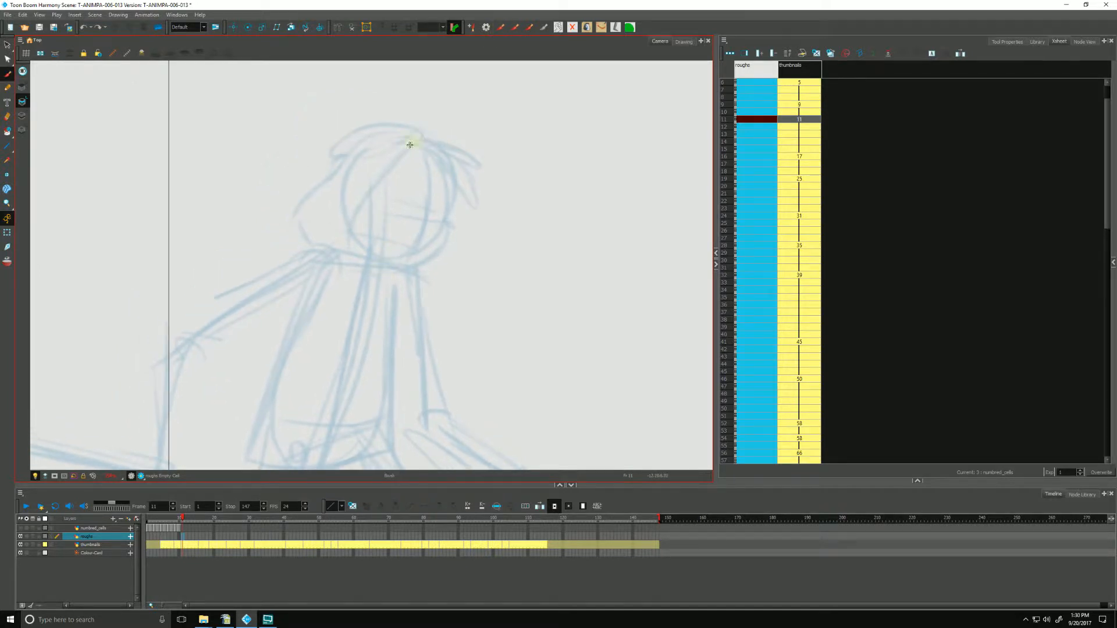
Brush the head outline, jaw, and sweeping hair over the faded sketch at frame 11.
left_click_drag(413, 142, 388, 264)
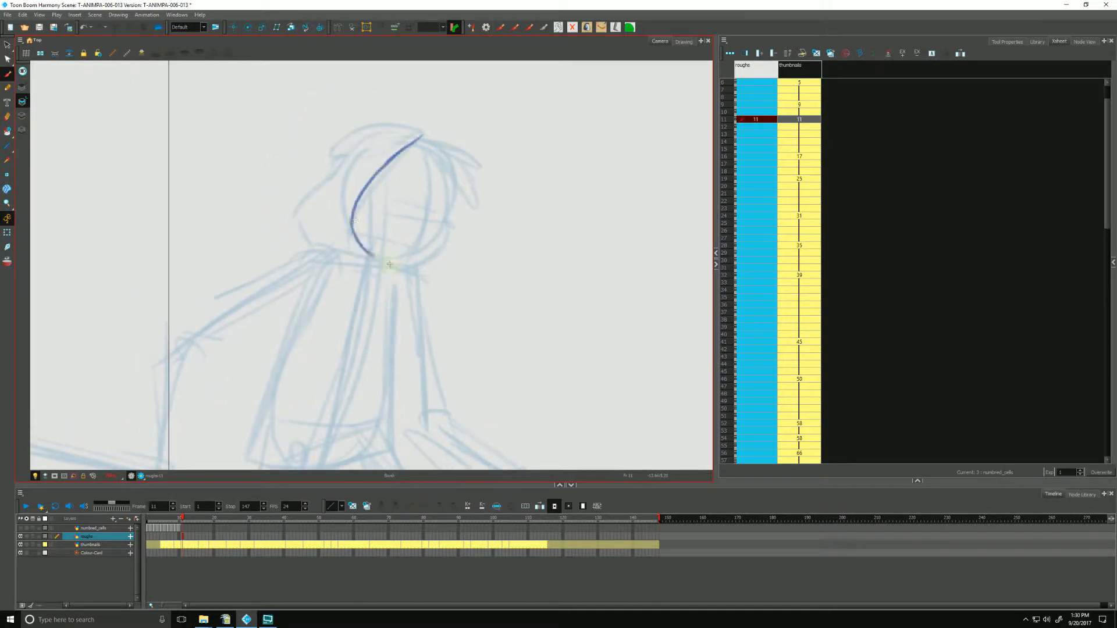
left_click_drag(390, 264, 449, 218)
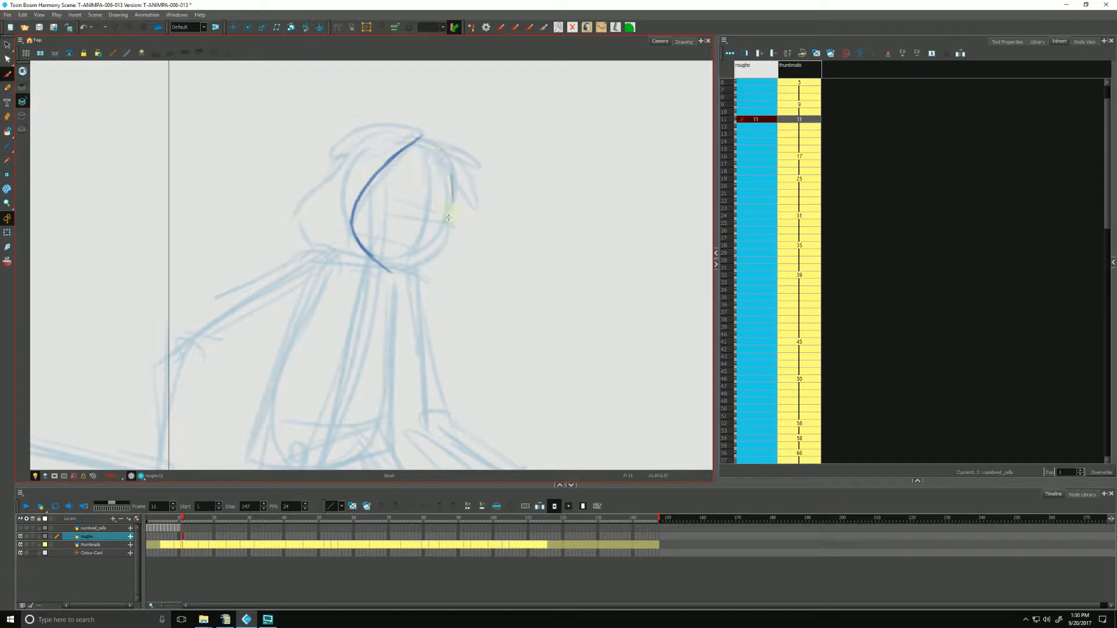
left_click_drag(440, 148, 426, 253)
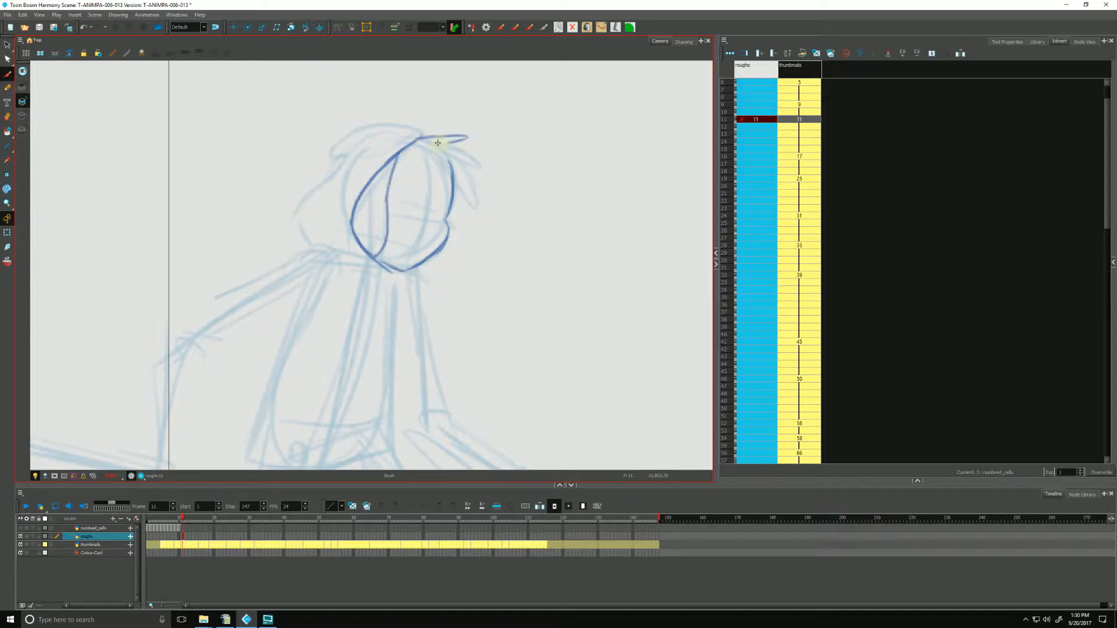
left_click_drag(439, 142, 462, 194)
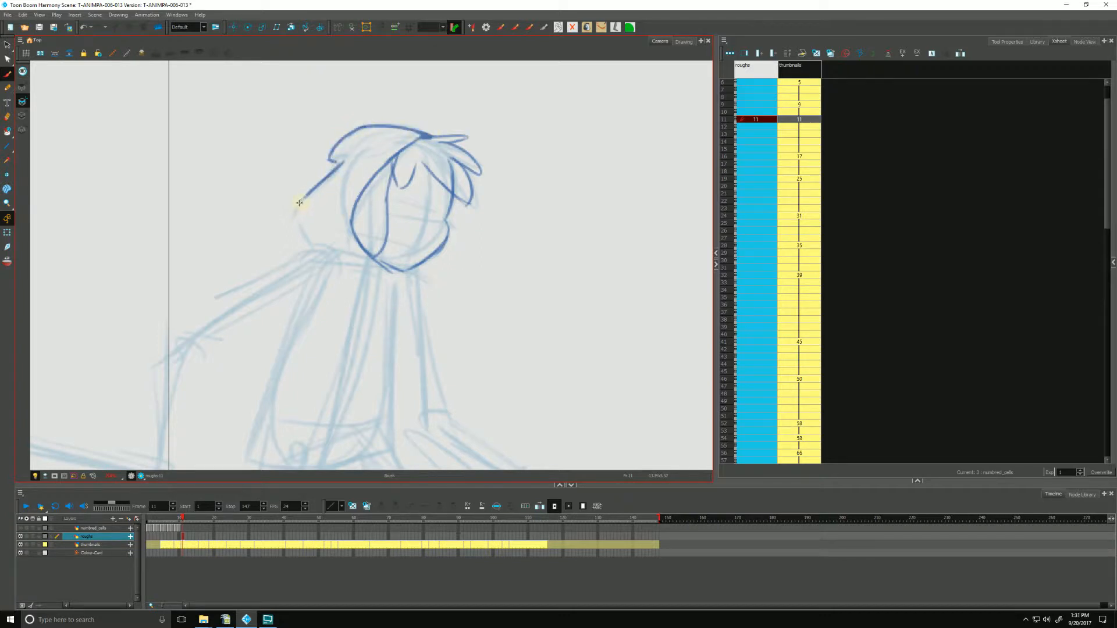
left_click_drag(299, 203, 430, 233)
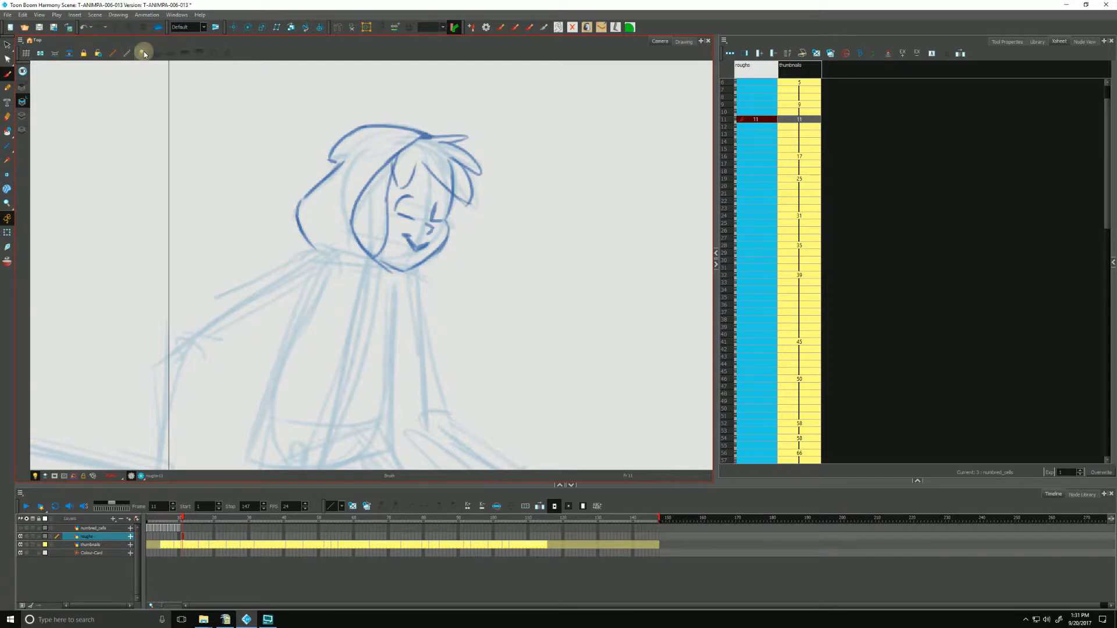
mouse_move(142, 53)
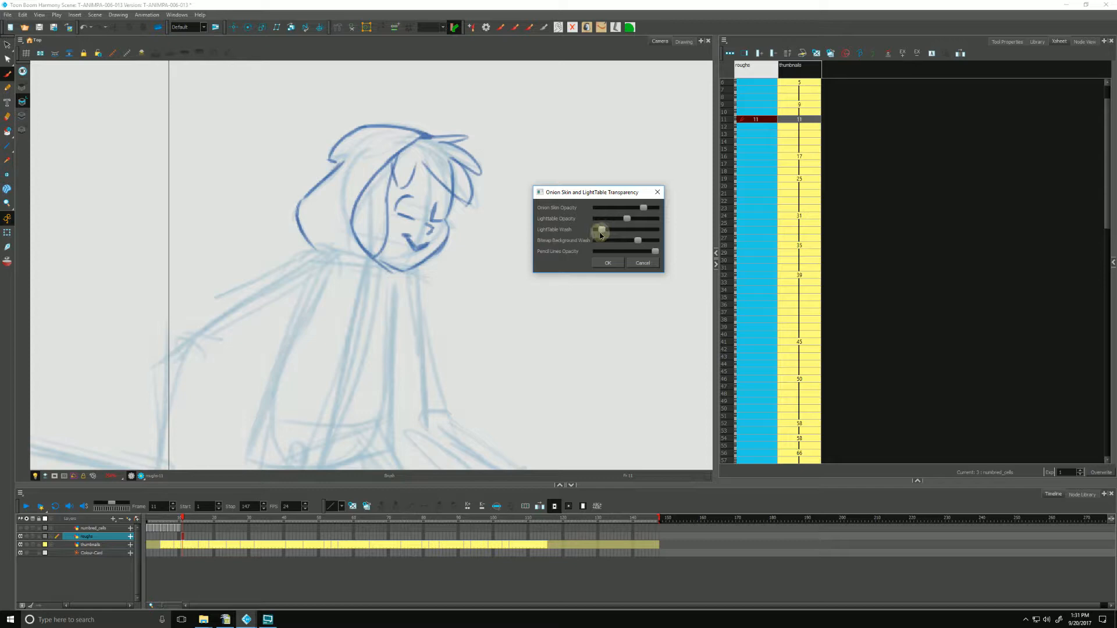
Drag the LightTable Shade slider to lighten the underlying sketch.
left_click_drag(600, 230, 621, 230)
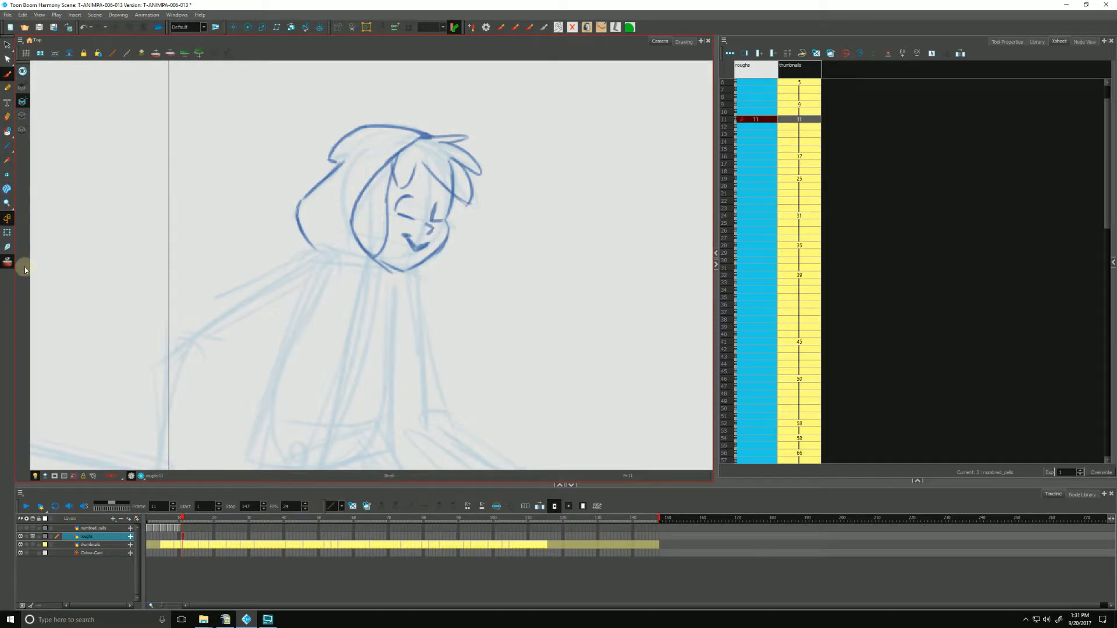
Select the thumbnails layer and bring up the Onion Skin and LightTable Transparency settings.
left_click(91, 545)
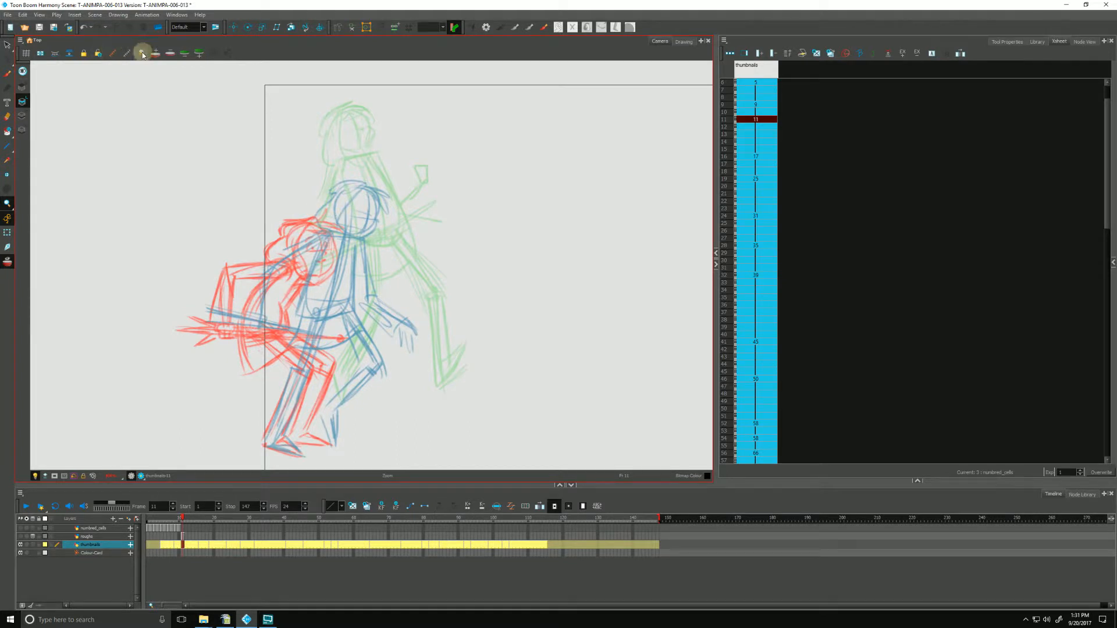
left_click(141, 53)
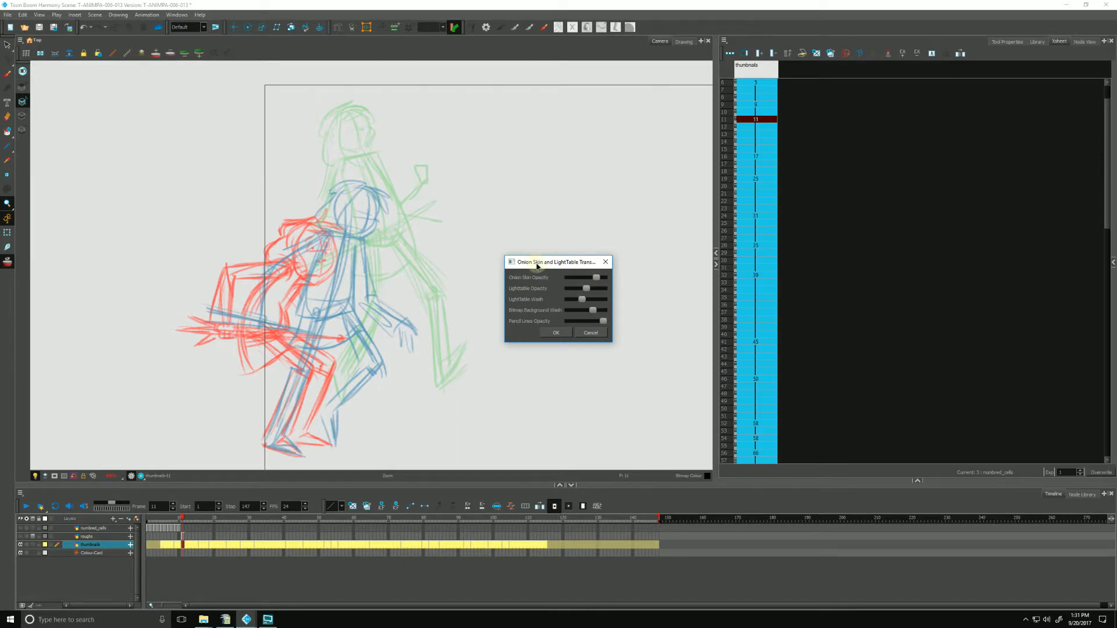
left_click_drag(554, 262, 554, 250)
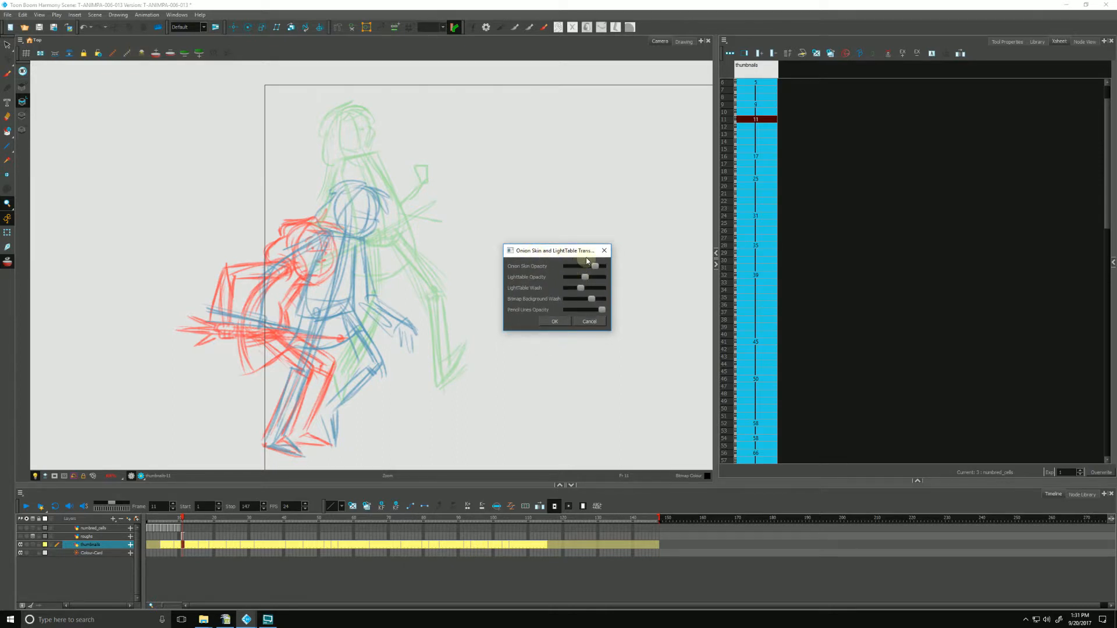
Fine-tune the Onion Skin Opacity slider to a strong, clearly visible level.
left_click_drag(579, 266, 594, 266)
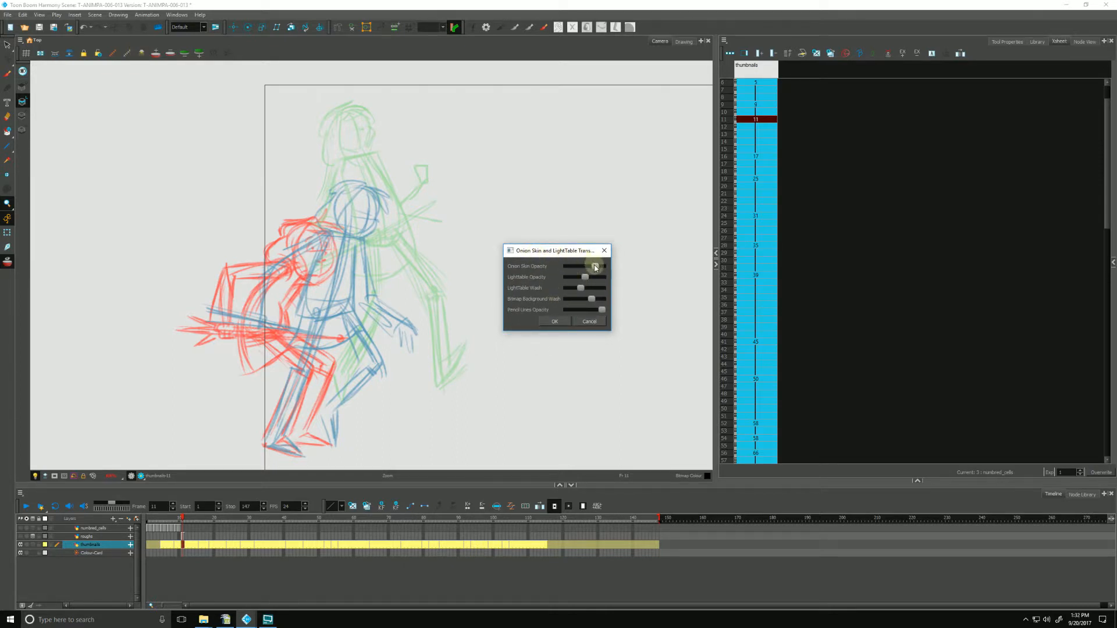
left_click_drag(594, 267, 582, 266)
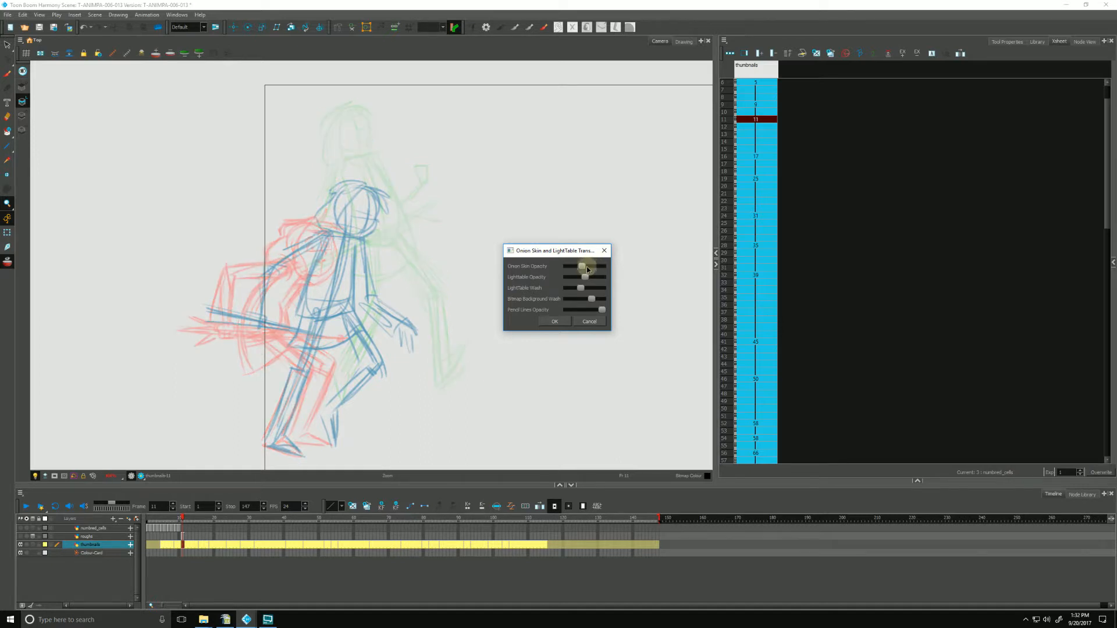
left_click_drag(582, 266, 593, 266)
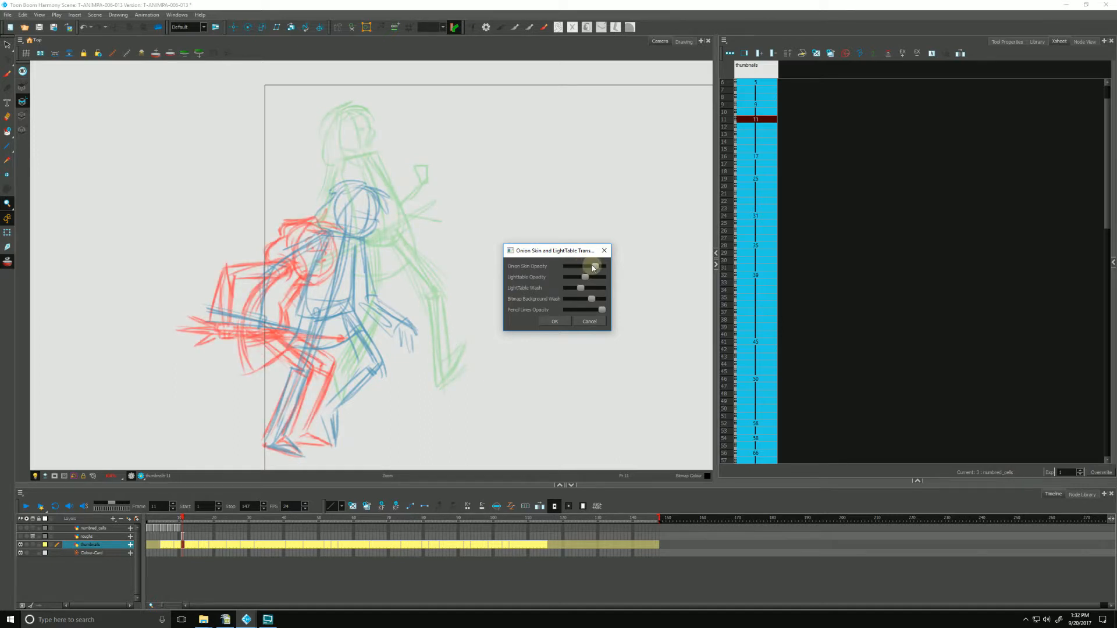
left_click_drag(593, 266, 581, 266)
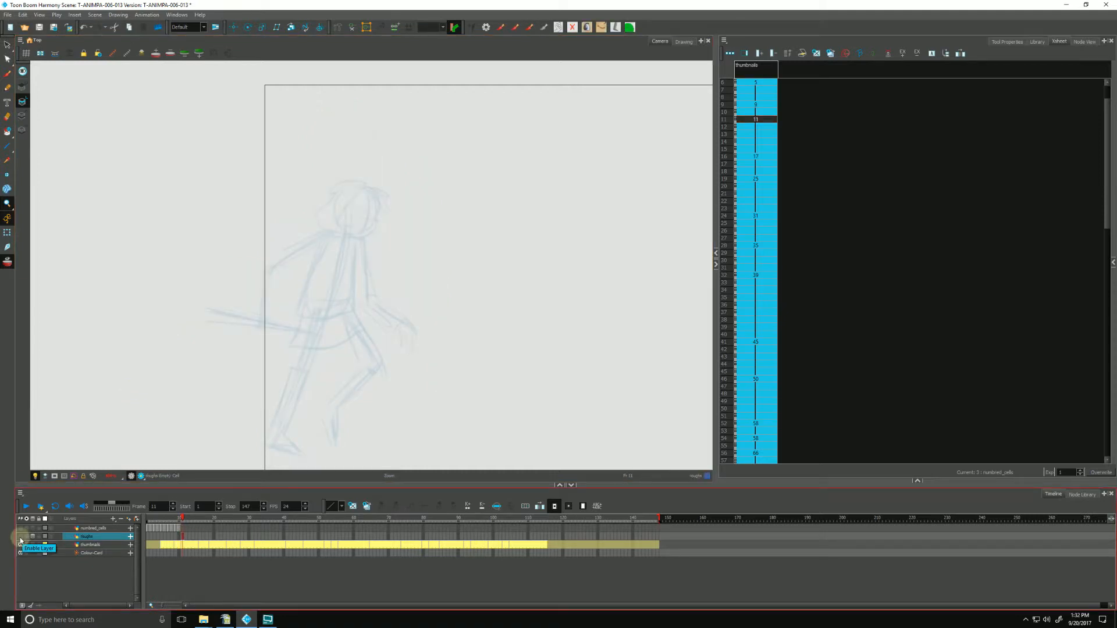
Show the roughs layer again and sketch the face, neck and torso strokes.
left_click(20, 540)
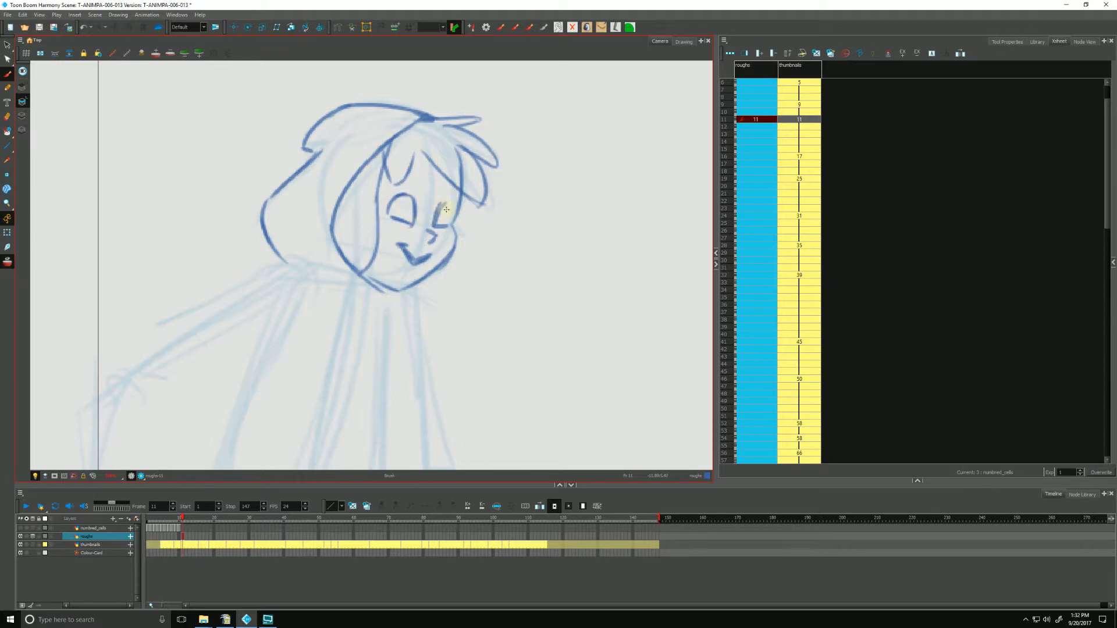
left_click_drag(446, 207, 410, 207)
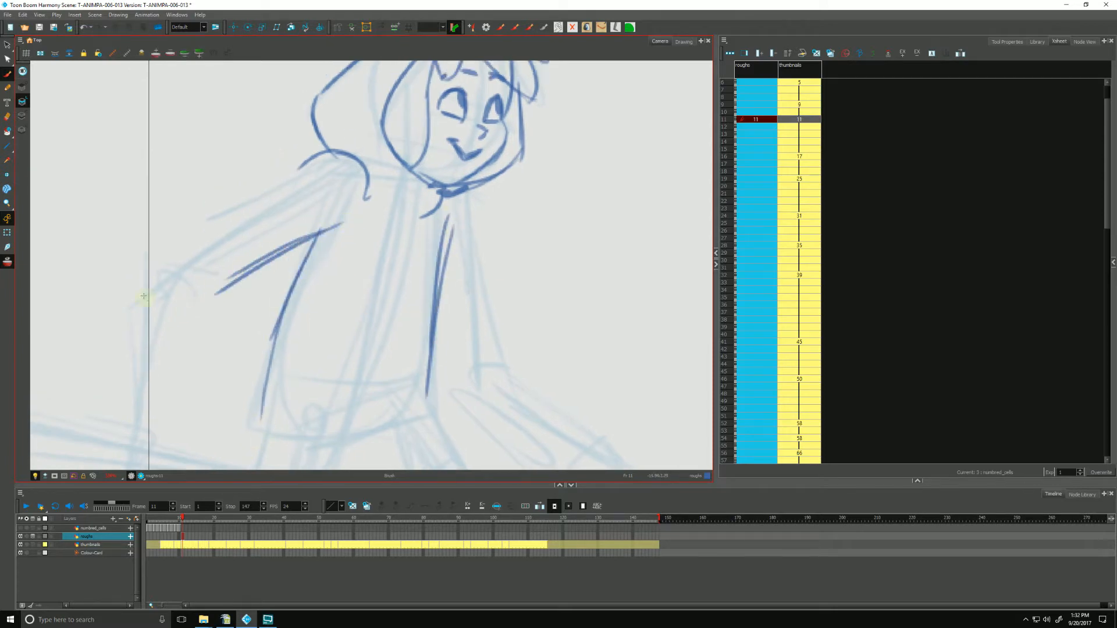
left_click_drag(142, 296, 349, 171)
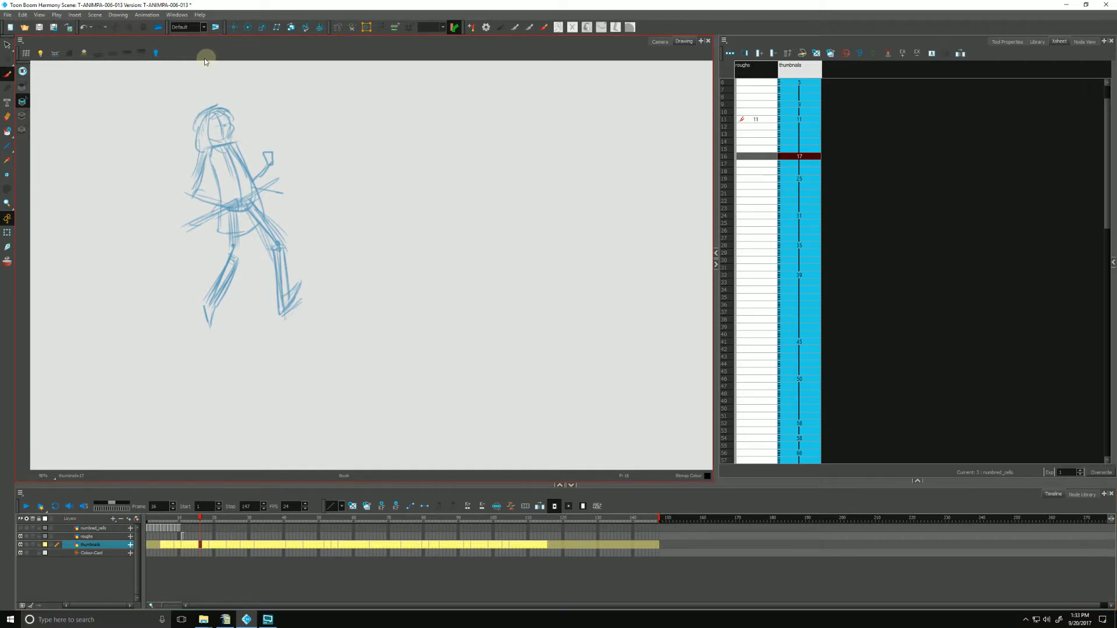
Bring up the Drawing view's list of available toolbars to reach Easy Flipping.
left_click(286, 51)
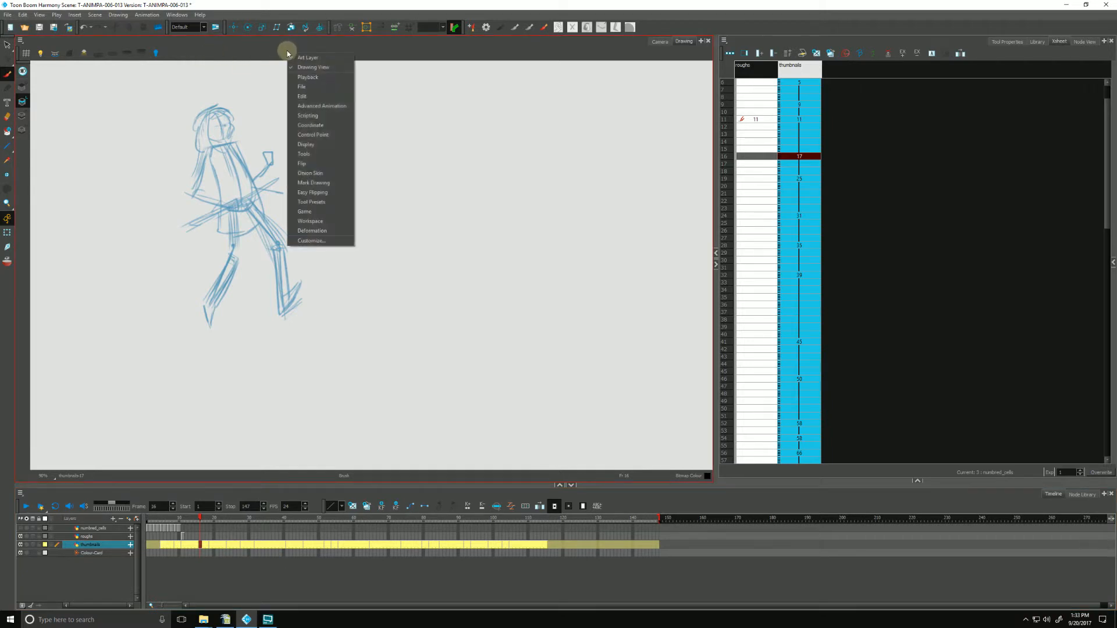
mouse_move(302, 97)
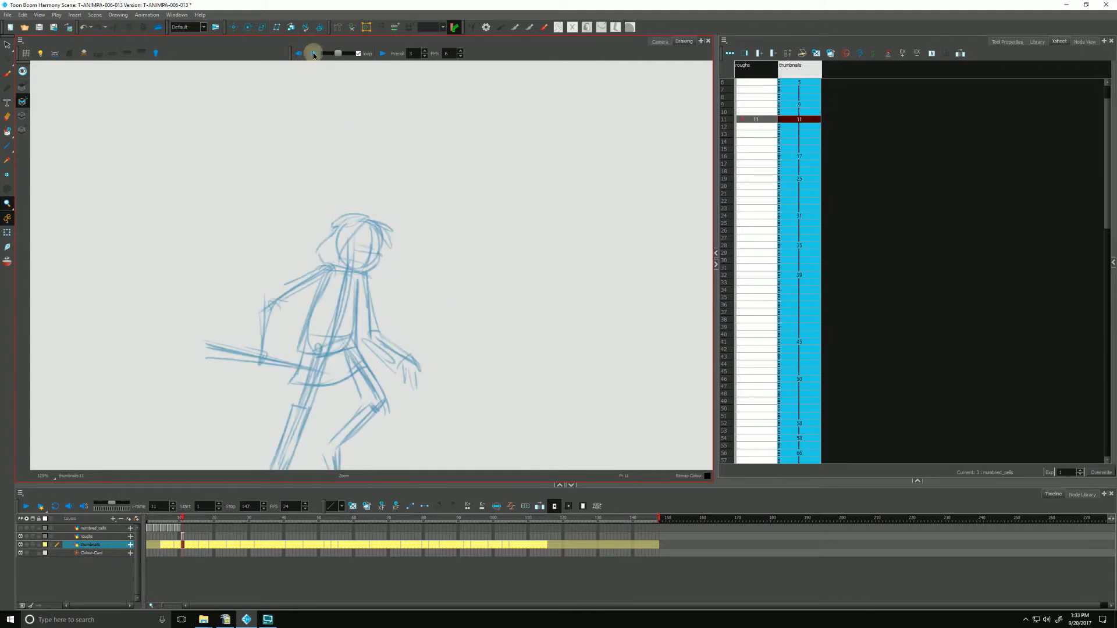
Flip forward through the thumbnail drawings with the Easy Flip buttons from frame 11 to 16.
left_click(299, 53)
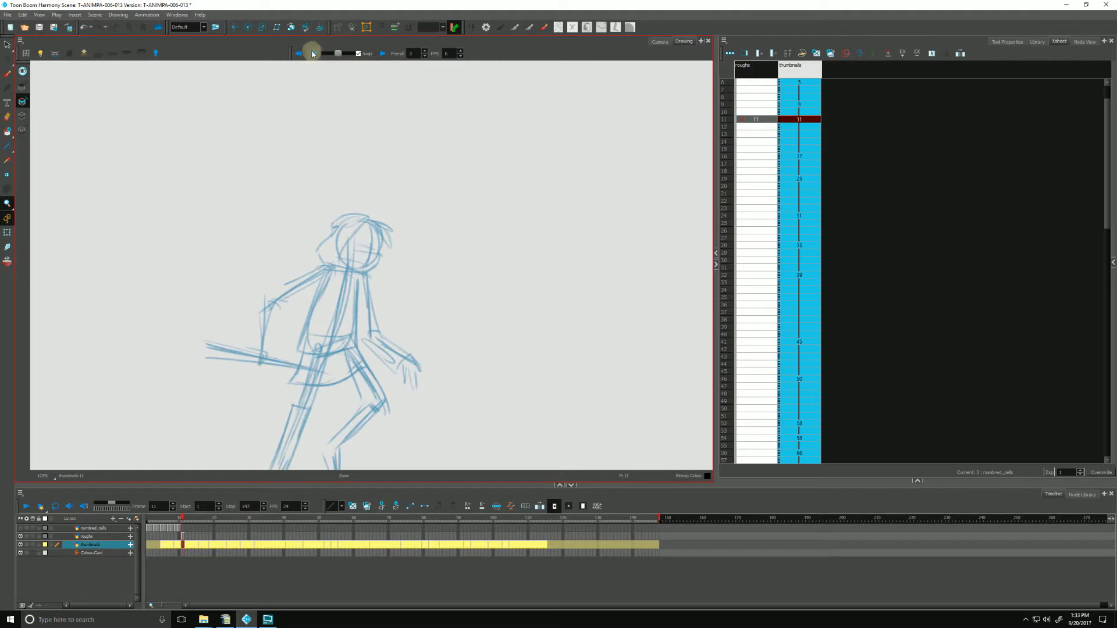
left_click(299, 54)
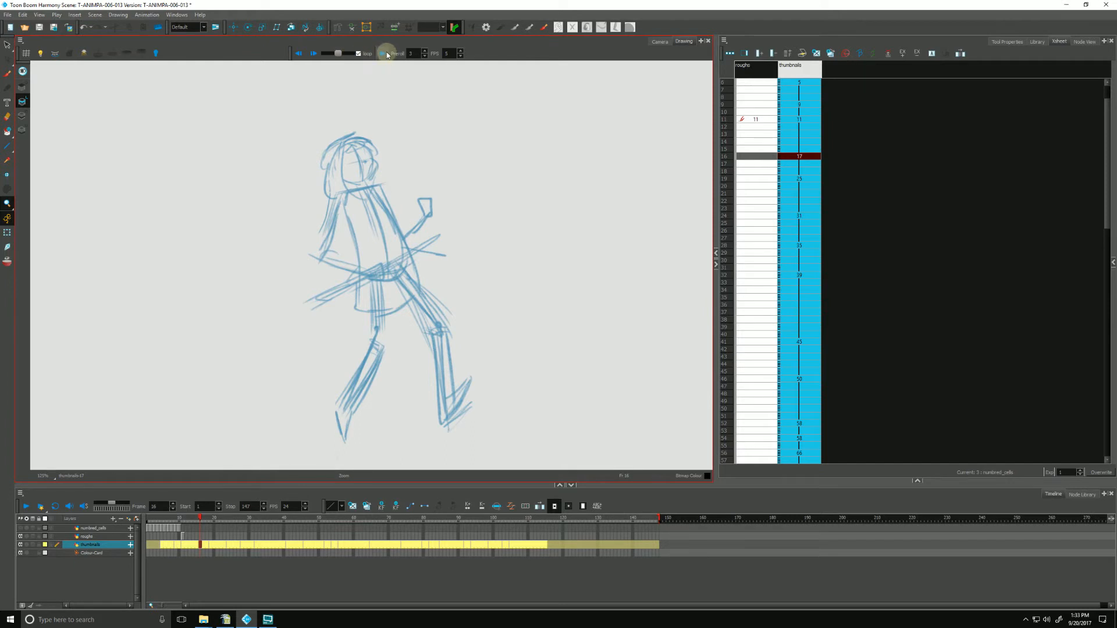
left_click(359, 52)
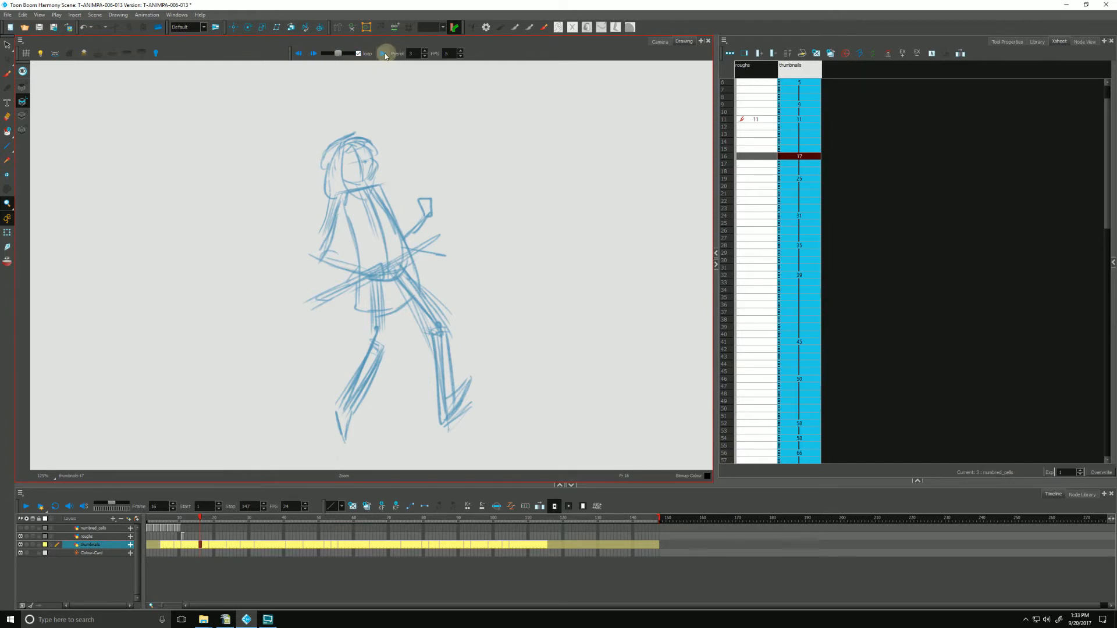
mouse_move(385, 53)
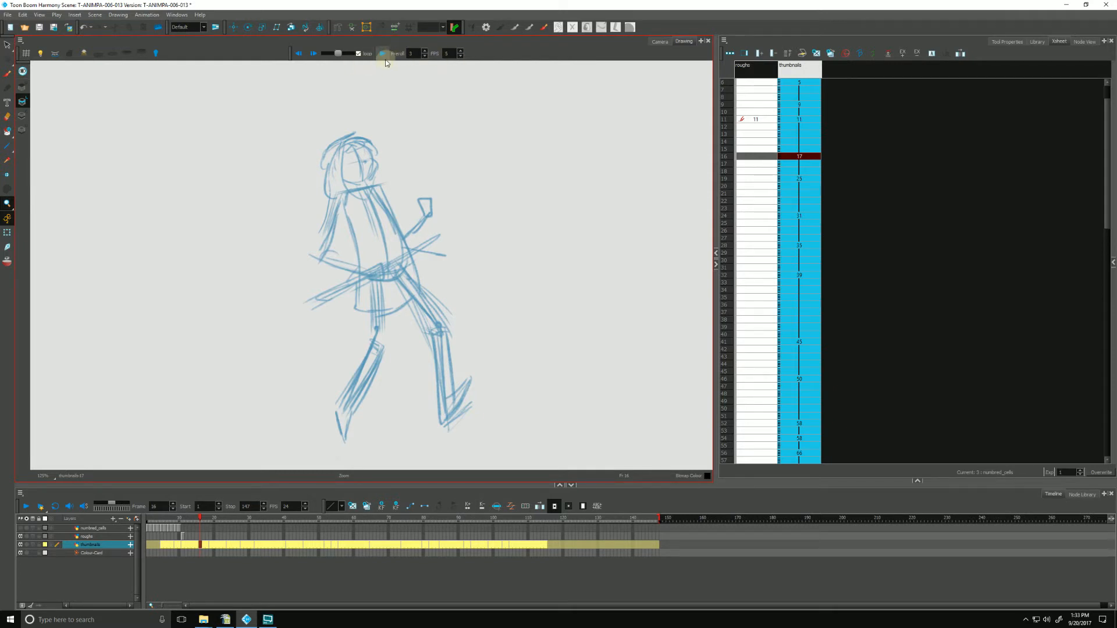
mouse_move(384, 53)
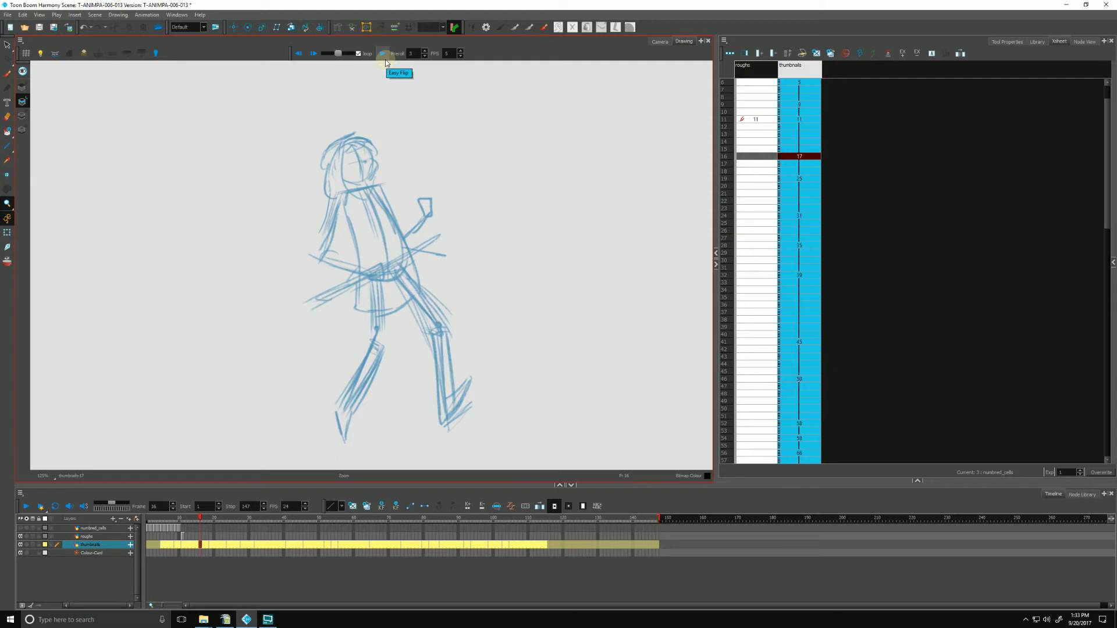